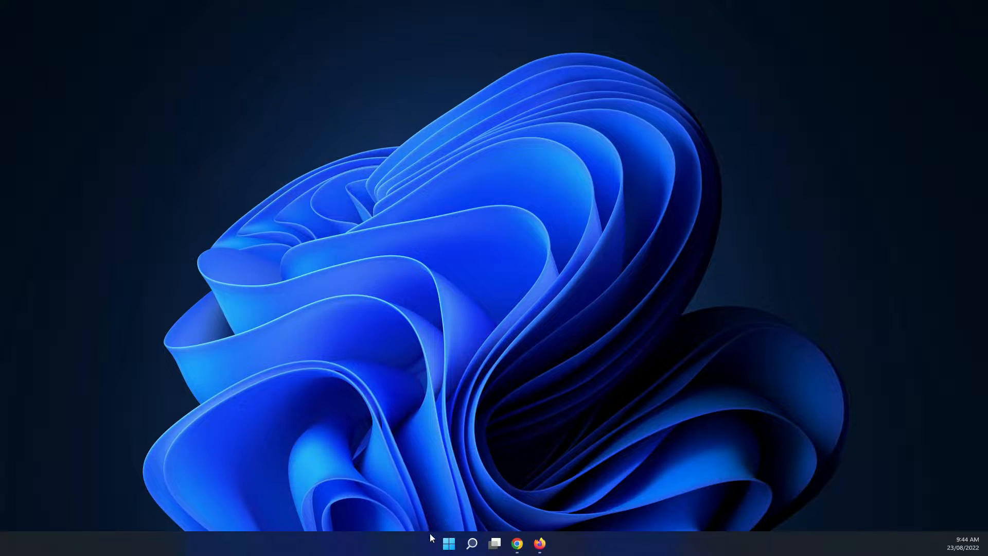
mouse_move(439, 540)
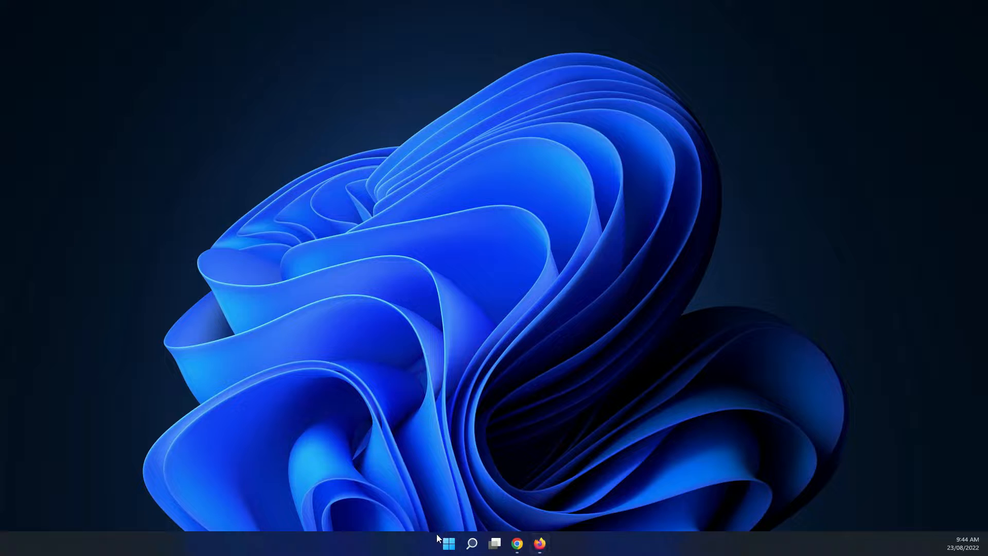
mouse_move(501, 534)
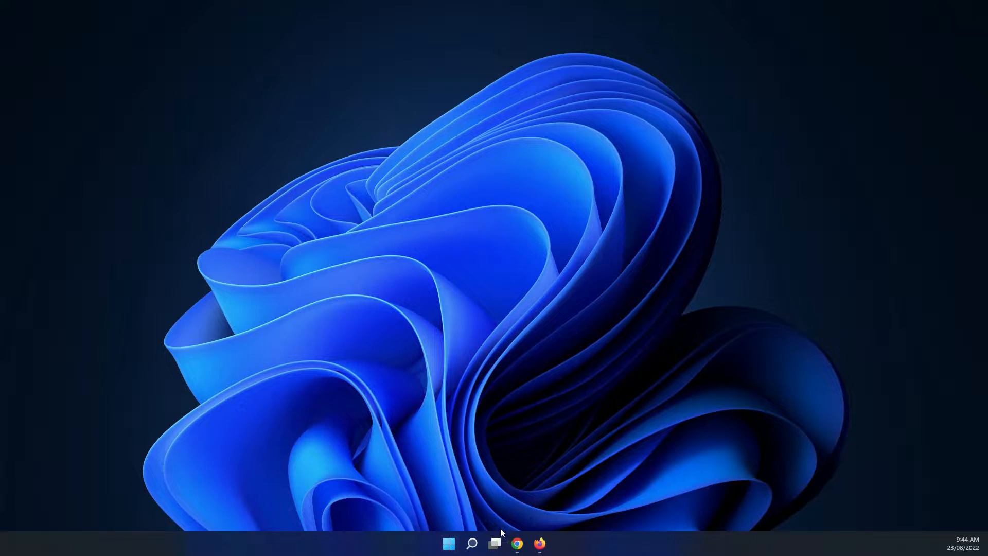
mouse_move(25, 544)
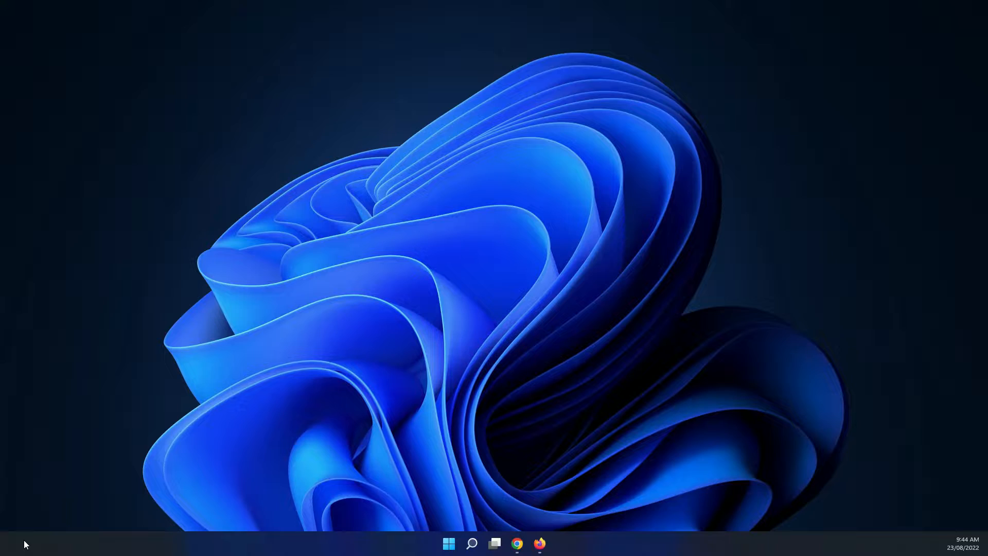
mouse_move(410, 521)
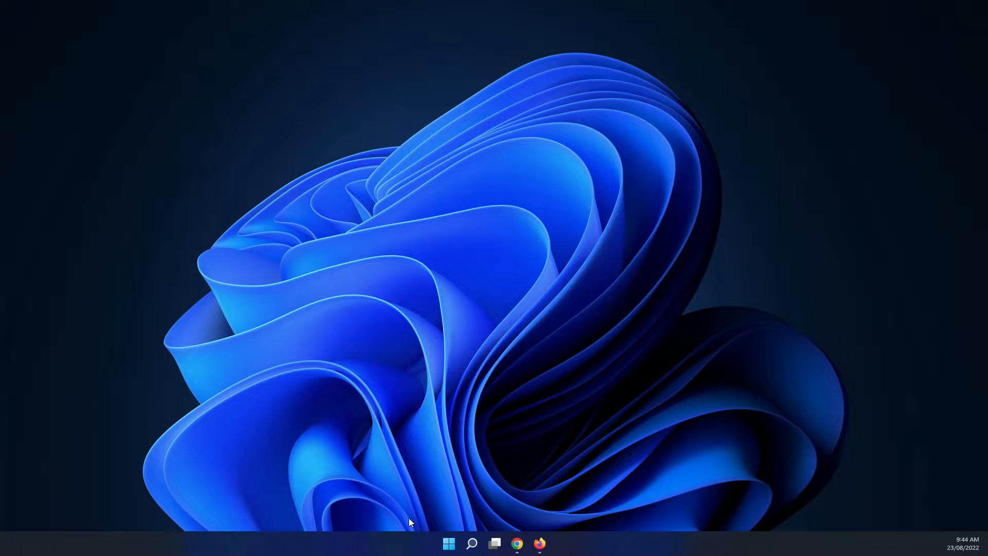
- Search the taskbar for 'perso' to find personalisation settings
left_click(472, 543)
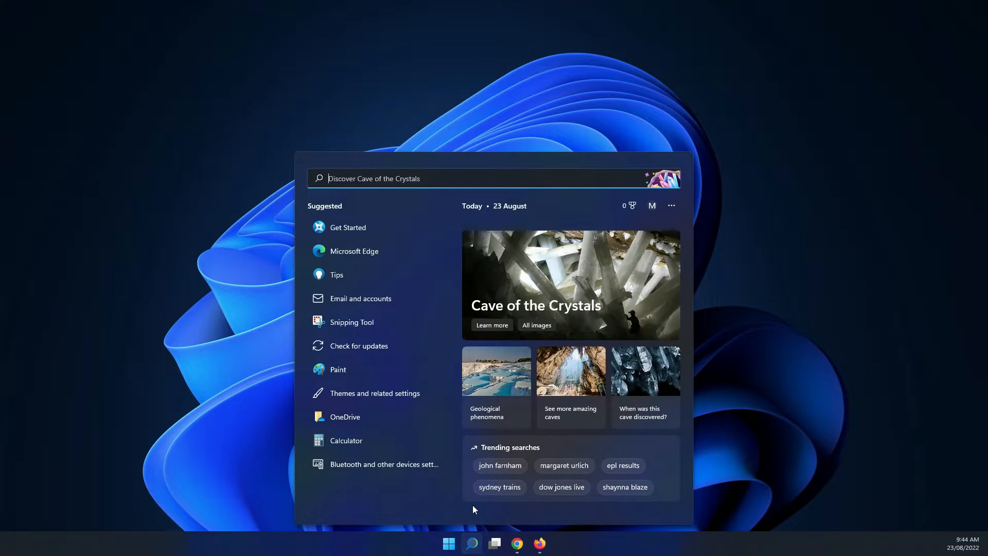
type("personalisation")
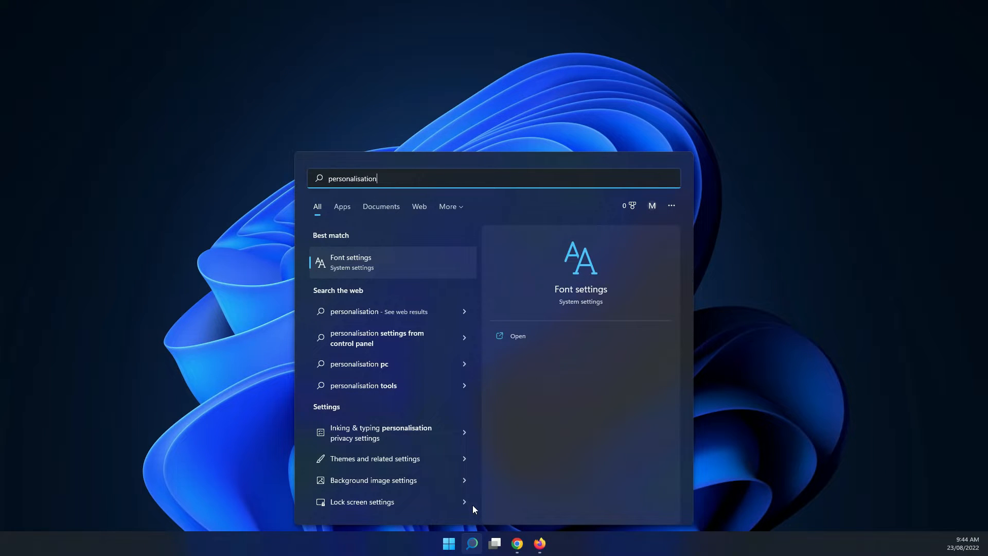
- Reach the Personalisation overview via the Font settings result and the sidebar
left_click(350, 262)
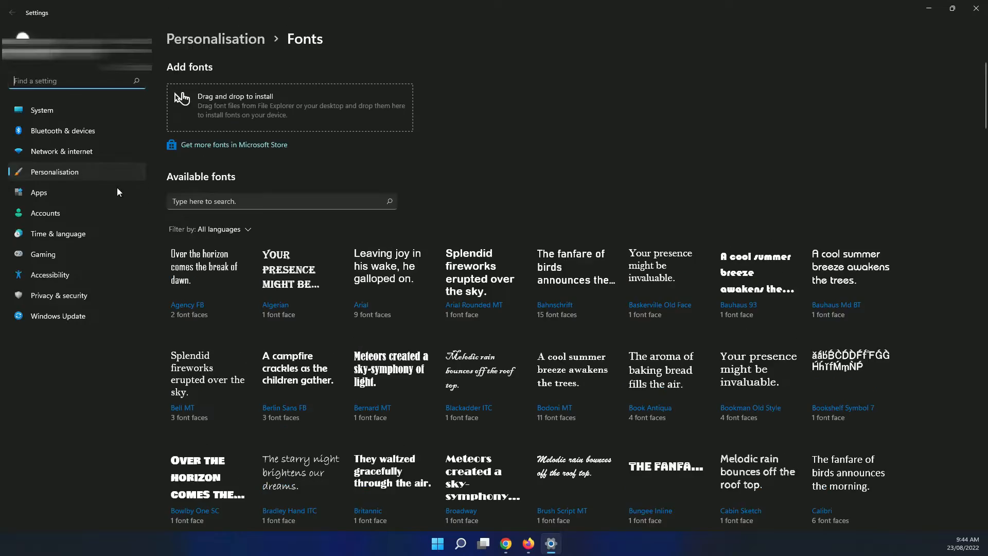
mouse_move(229, 75)
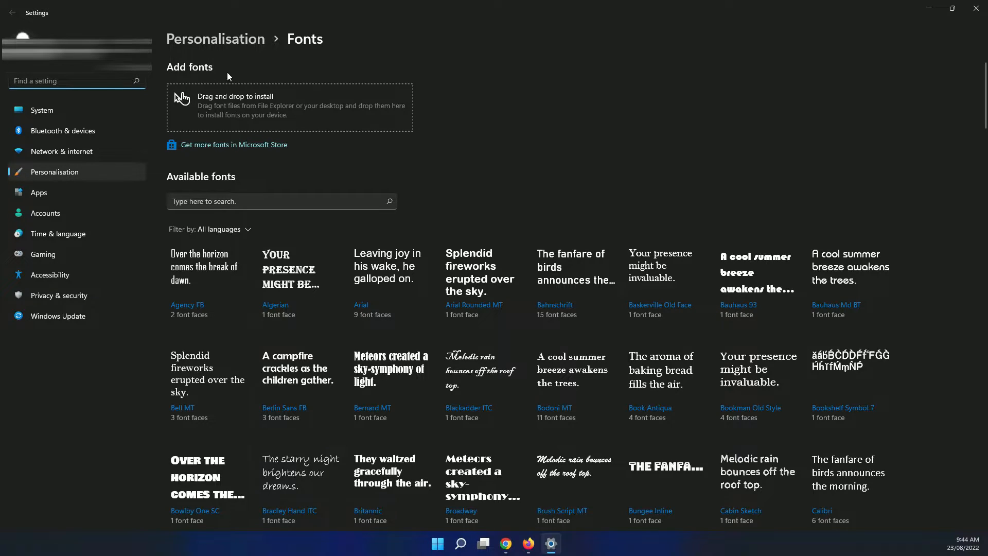
mouse_move(45, 168)
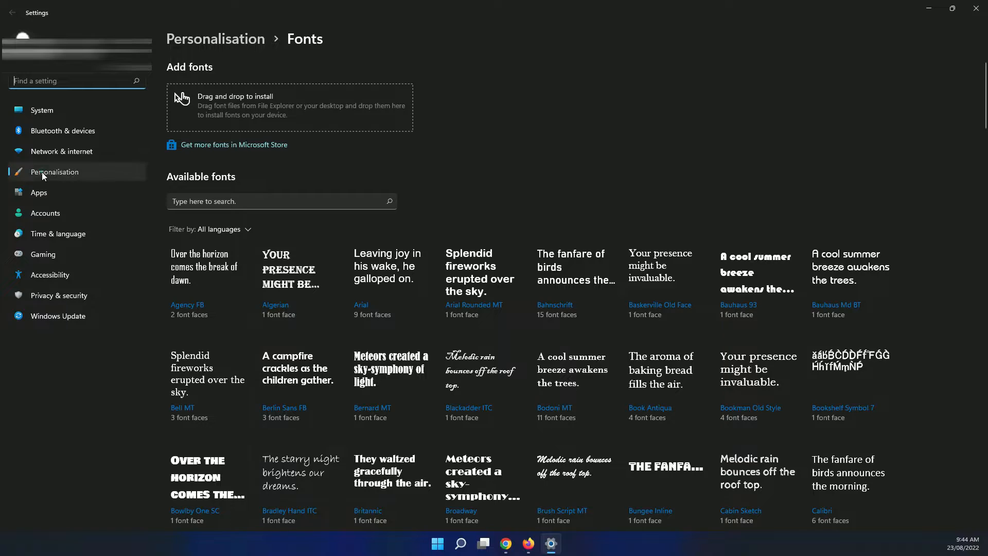
left_click(11, 12)
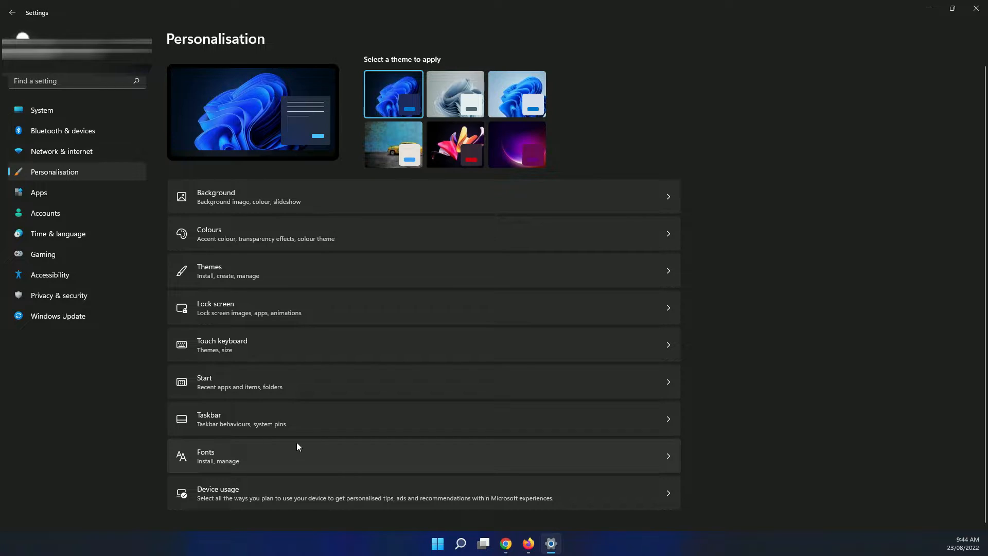
- Show the Taskbar page with Taskbar behaviours expanded, alignment at Centre
left_click(423, 419)
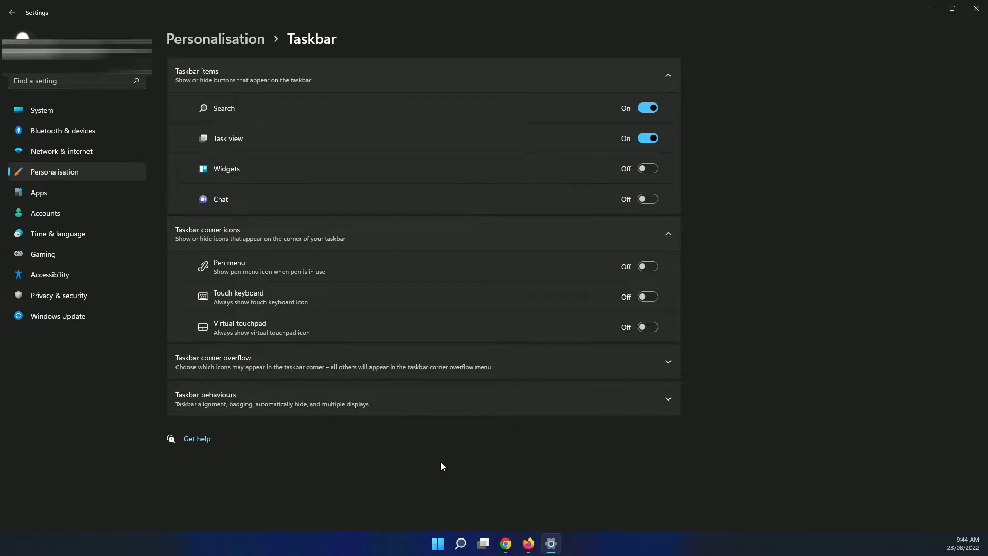
mouse_move(231, 402)
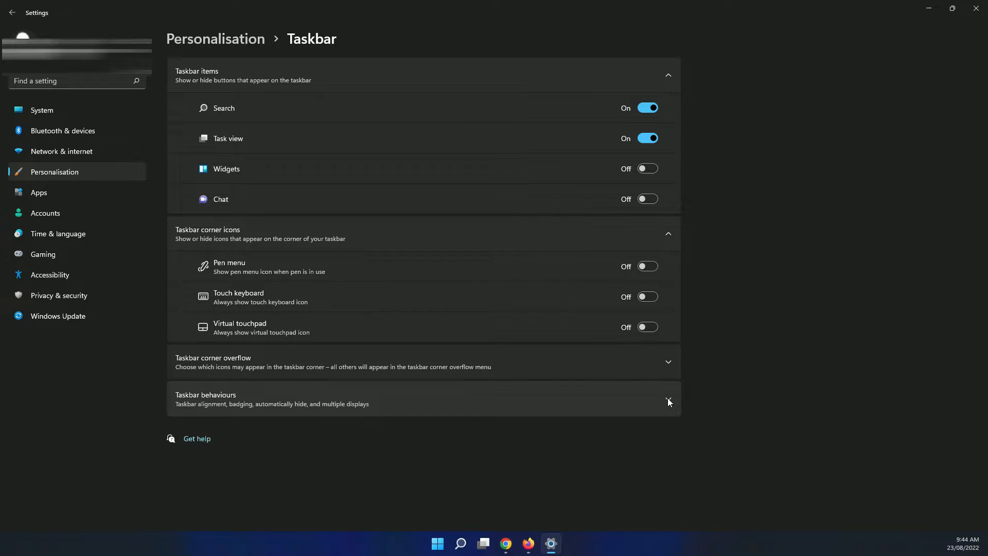
left_click(668, 402)
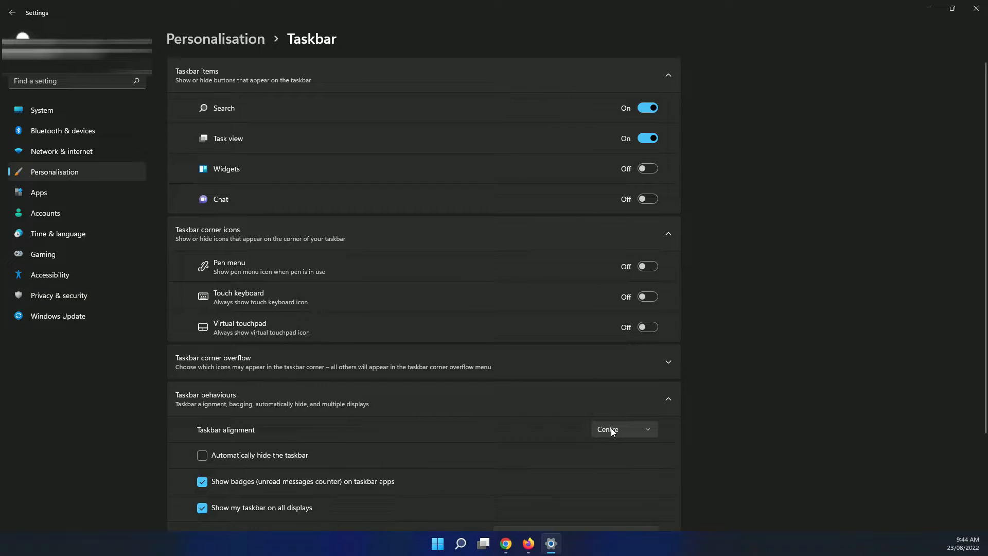
mouse_move(638, 434)
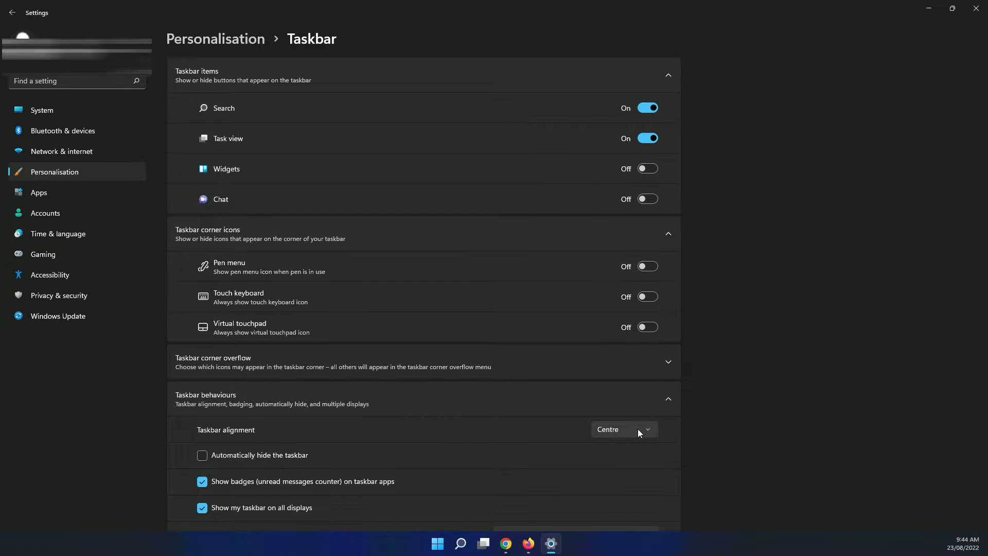
left_click(624, 429)
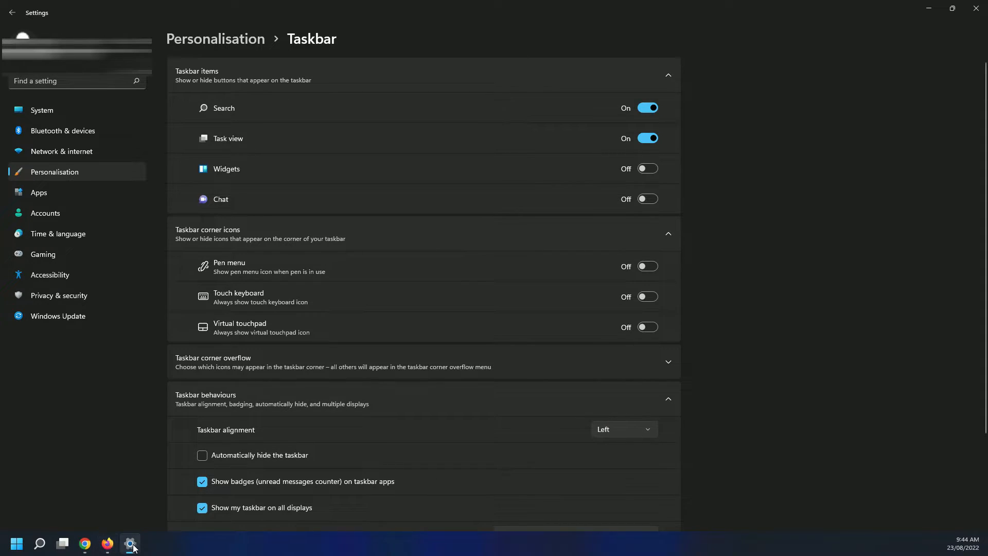
mouse_move(107, 543)
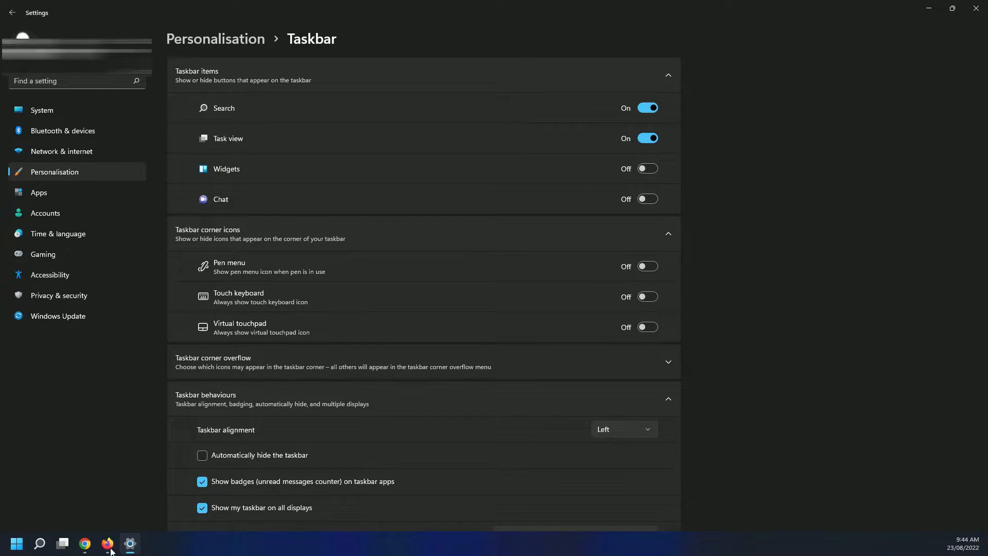
mouse_move(139, 544)
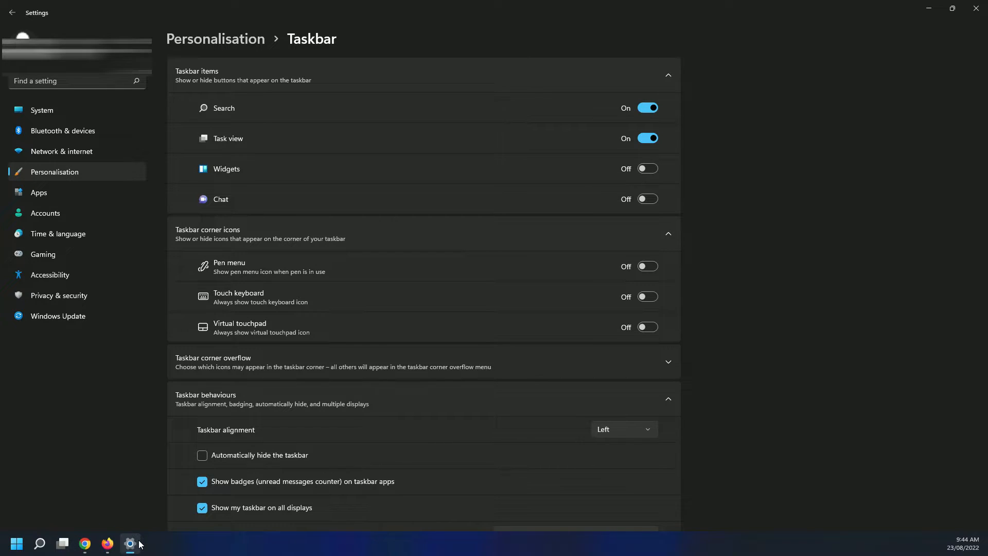
left_click(622, 429)
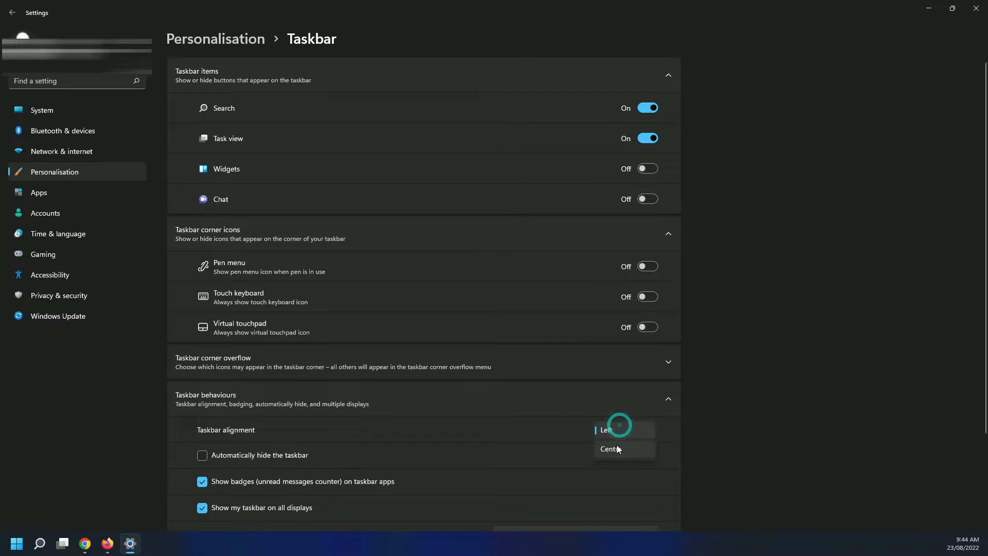
left_click(609, 448)
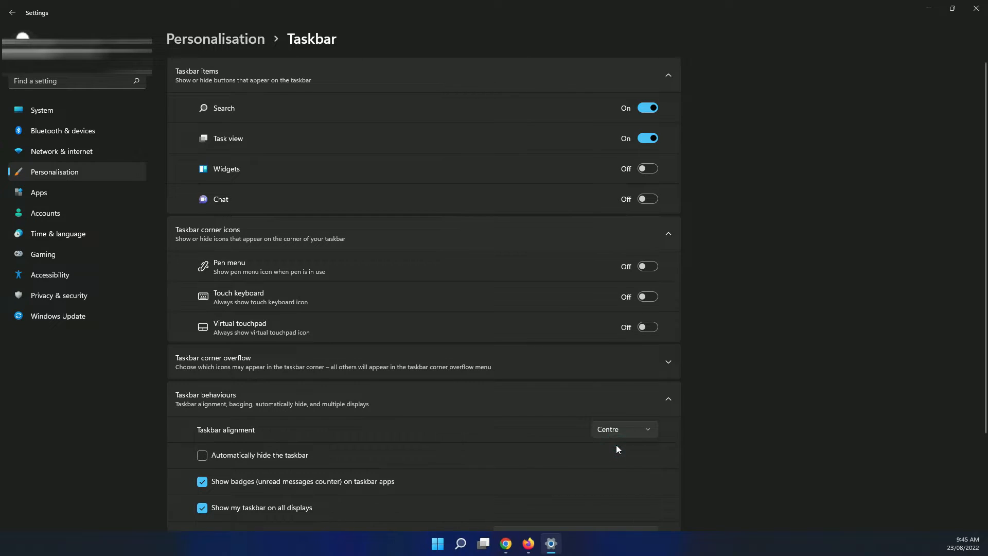
left_click(623, 429)
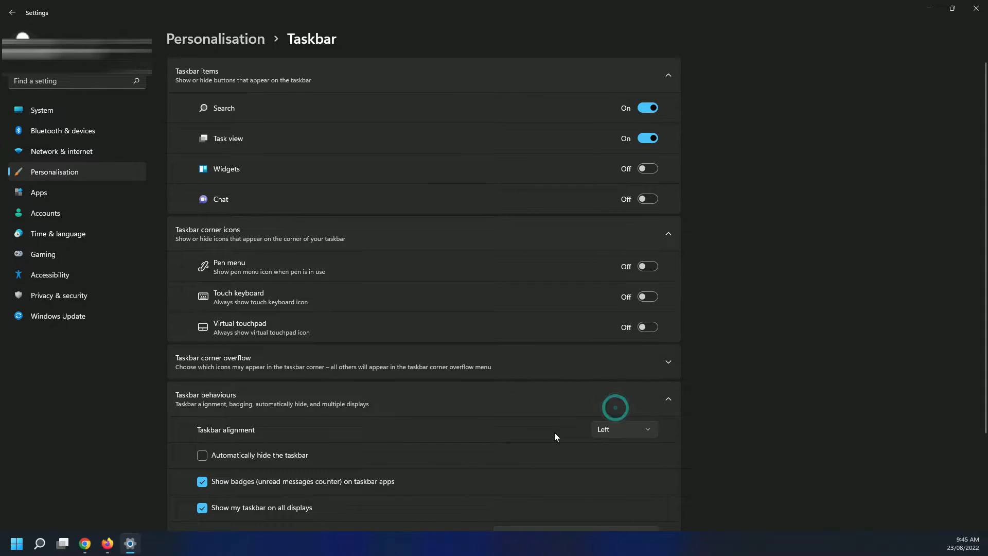
mouse_move(439, 502)
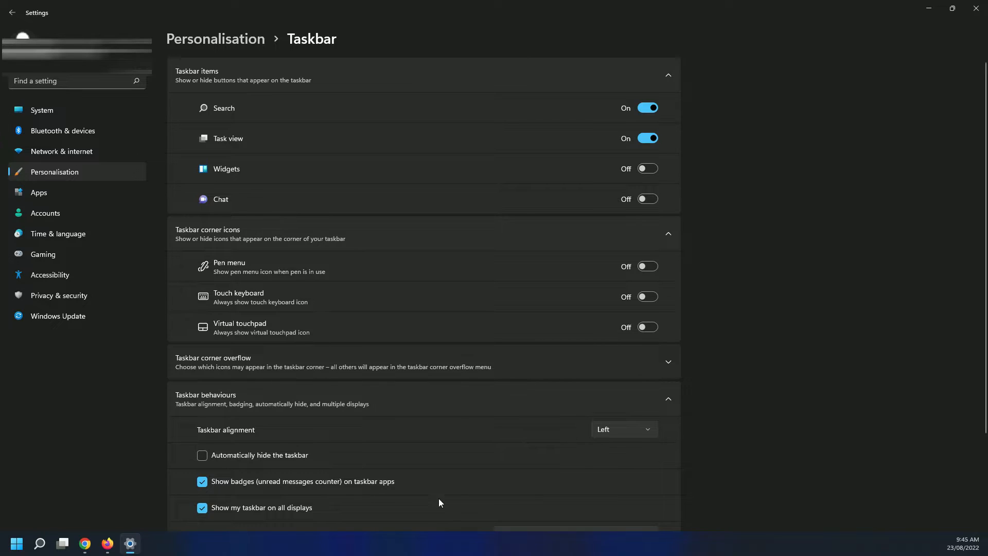
mouse_move(173, 551)
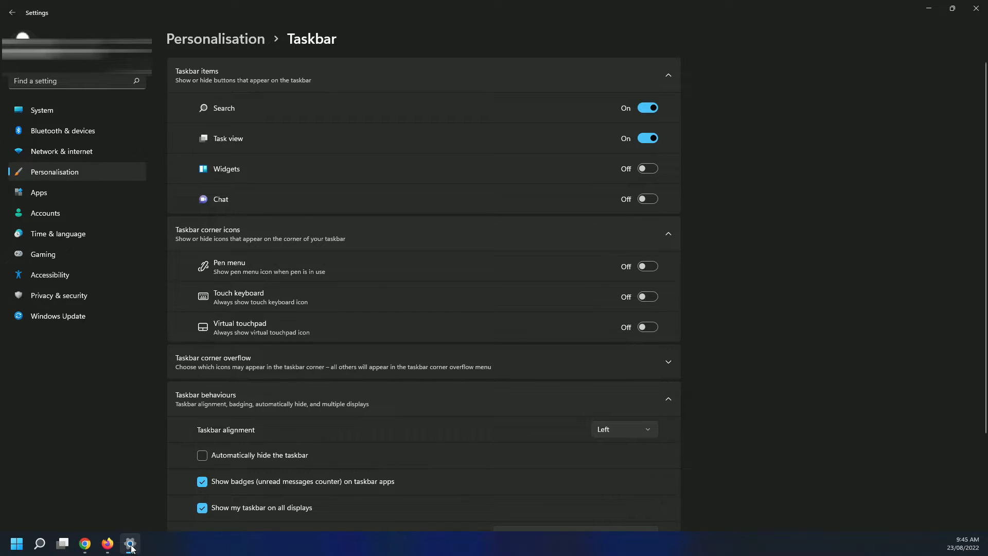
mouse_move(137, 513)
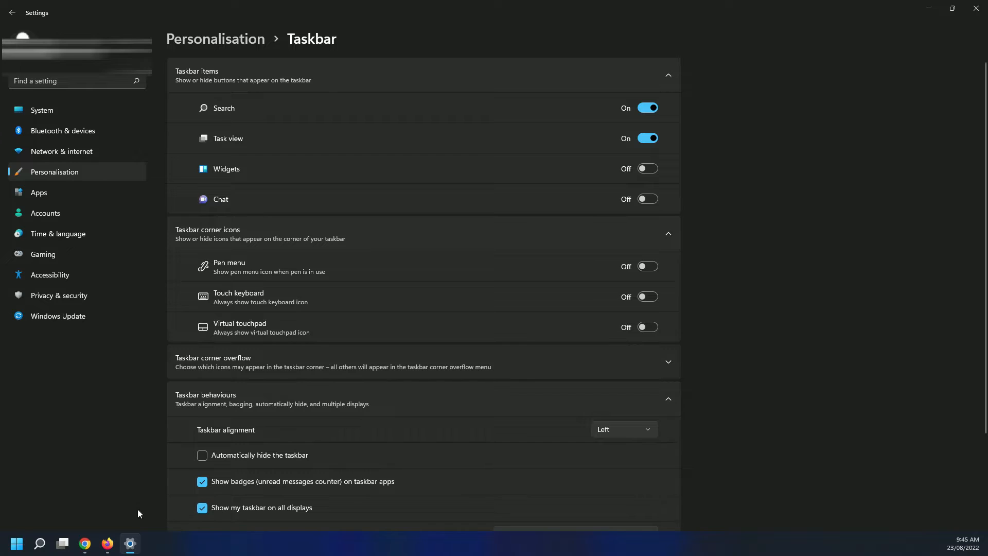
mouse_move(667, 456)
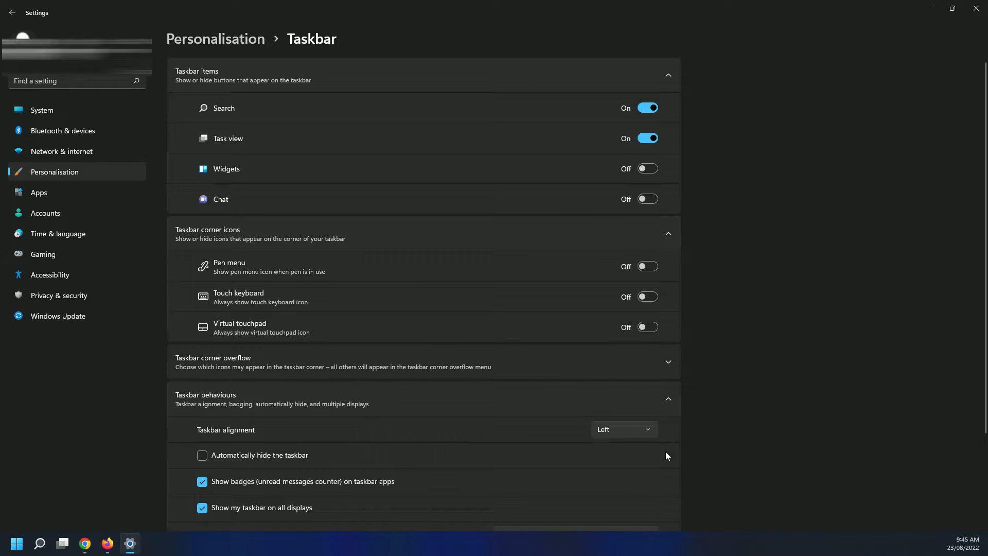
left_click(623, 429)
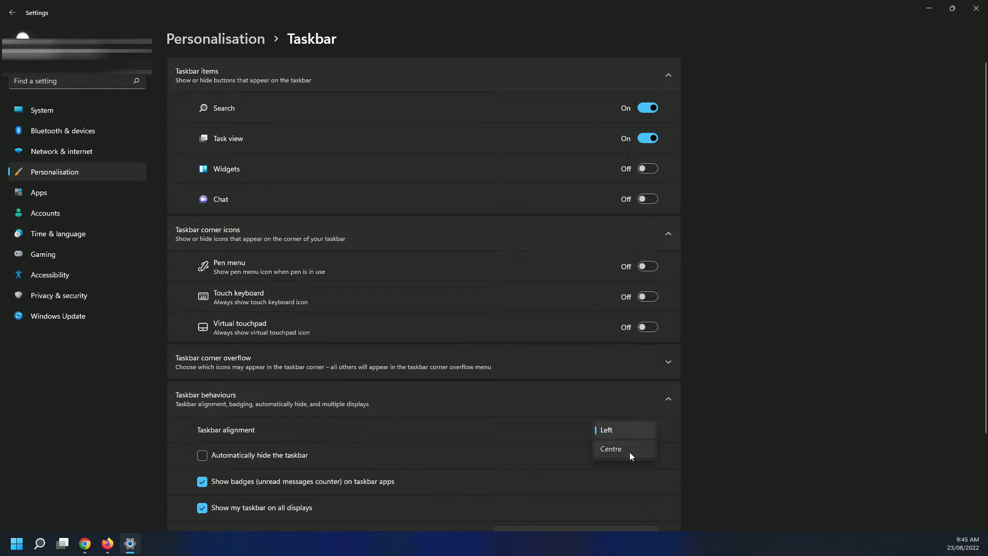
left_click(609, 449)
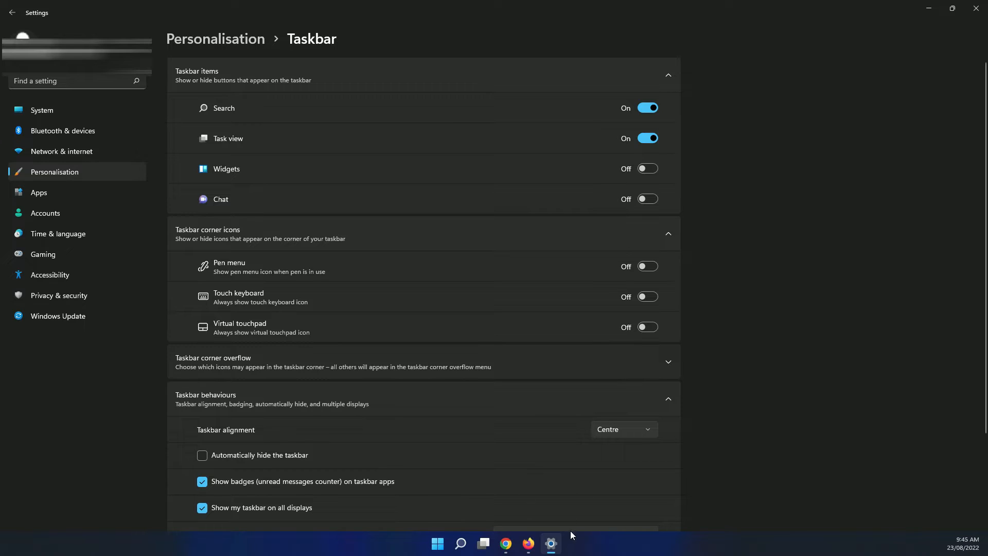